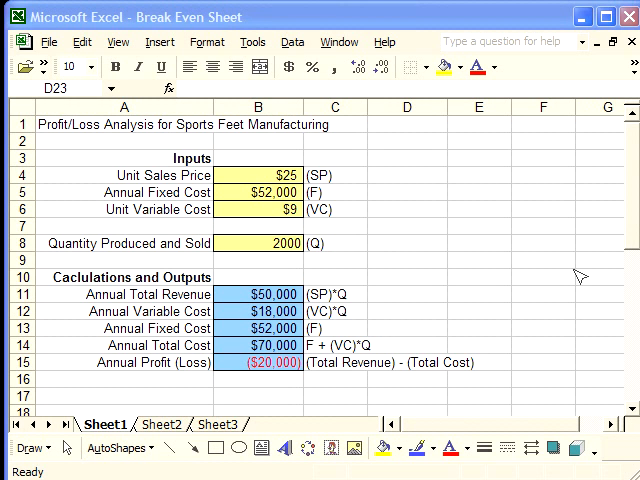
mouse_move(300, 253)
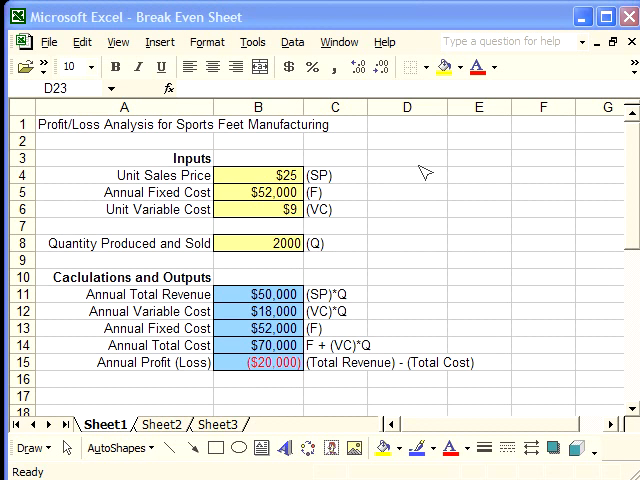
mouse_move(423, 185)
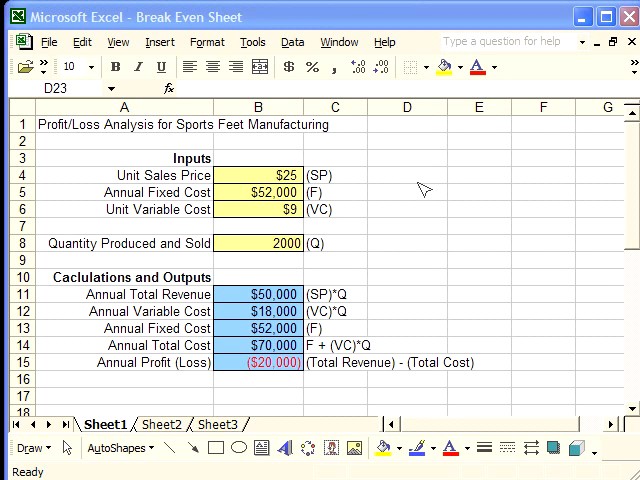
mouse_move(490, 220)
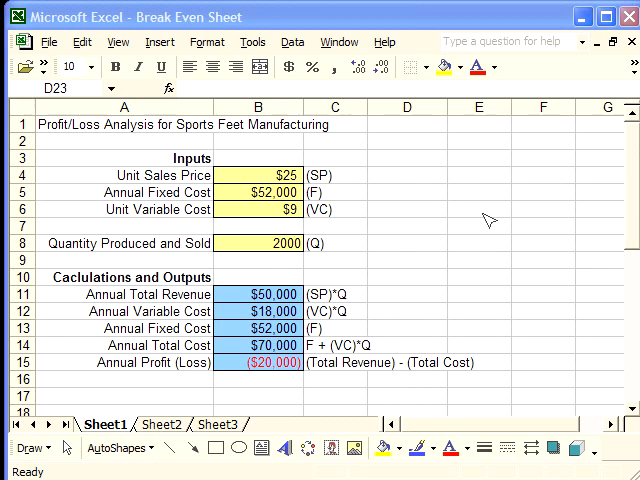
mouse_move(470, 293)
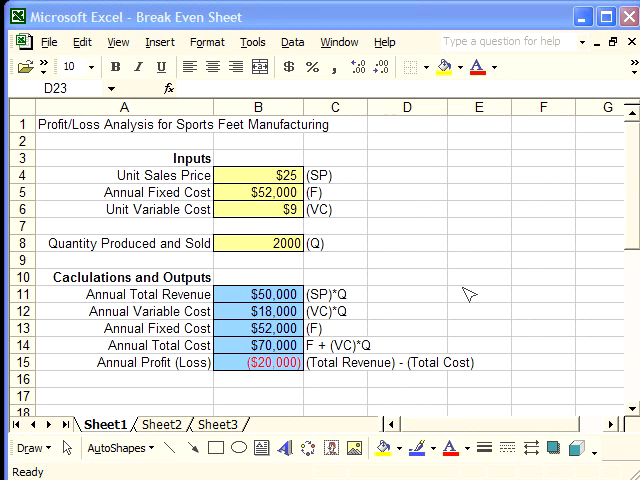
mouse_move(495, 210)
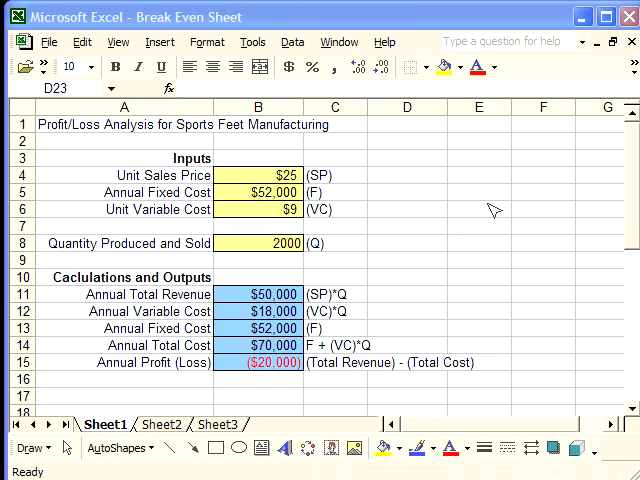
mouse_move(483, 230)
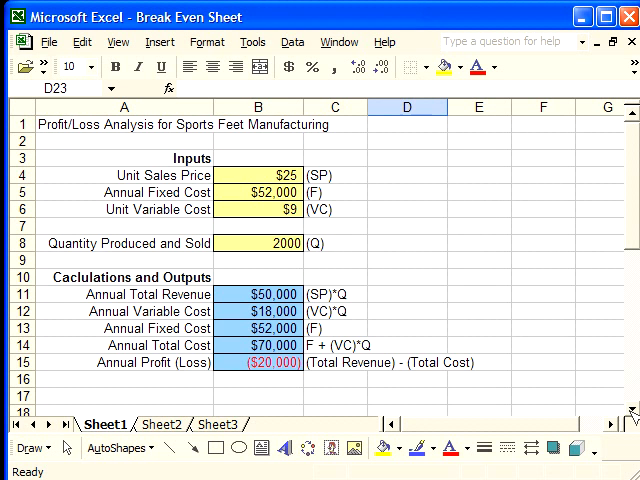
Enter the heading 'Data Table to Show Annual Profit as a function of Production Quantity' in A20
scroll("down", 3)
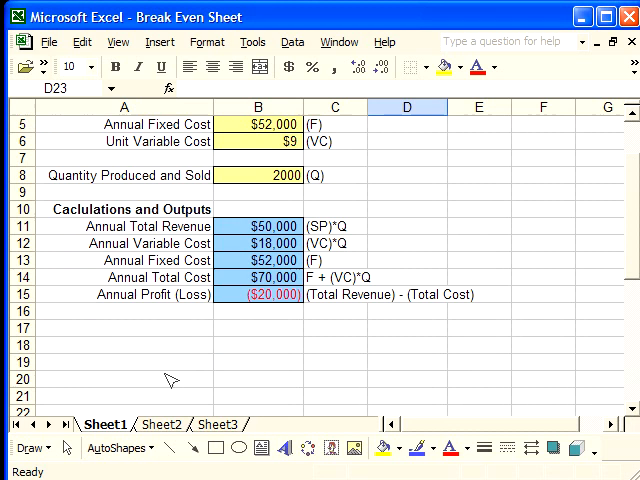
left_click(115, 383)
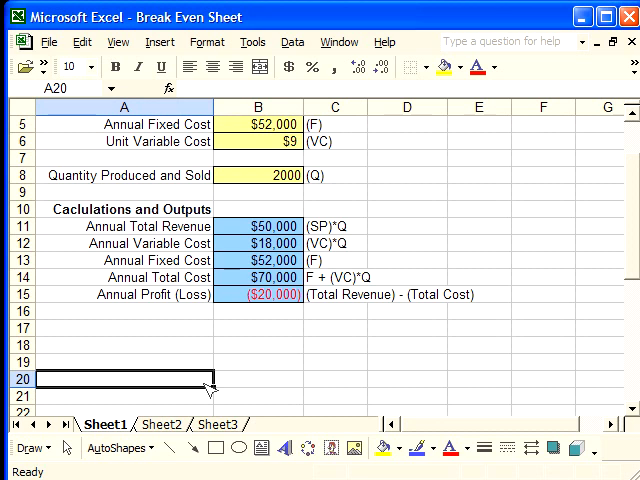
type("Data")
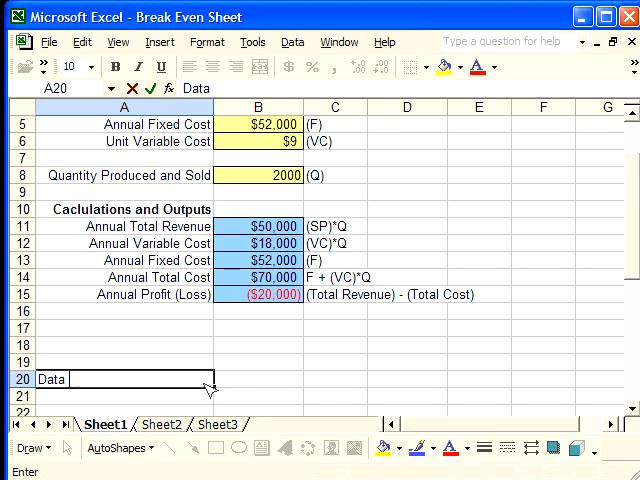
type("Table")
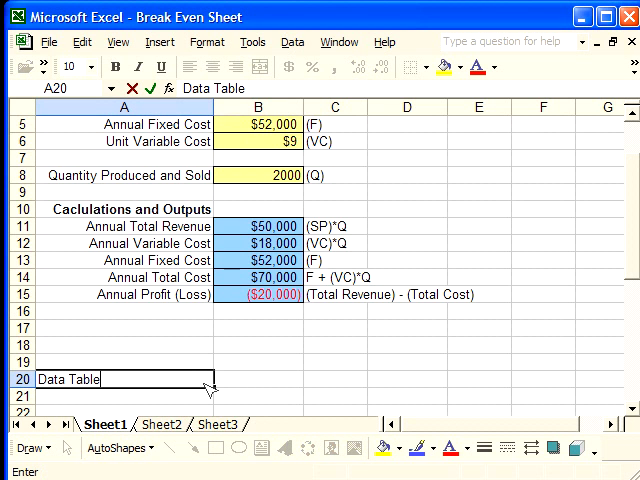
type("to Show")
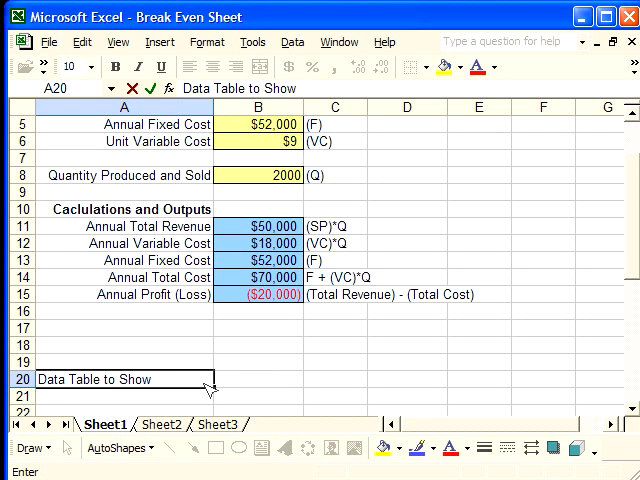
type("Annual")
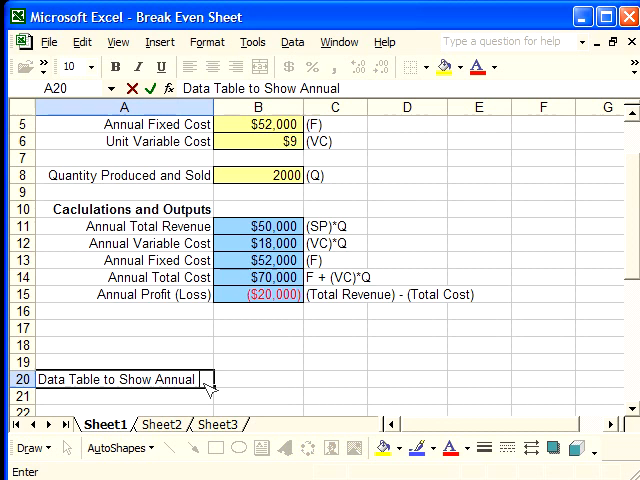
type("Profit")
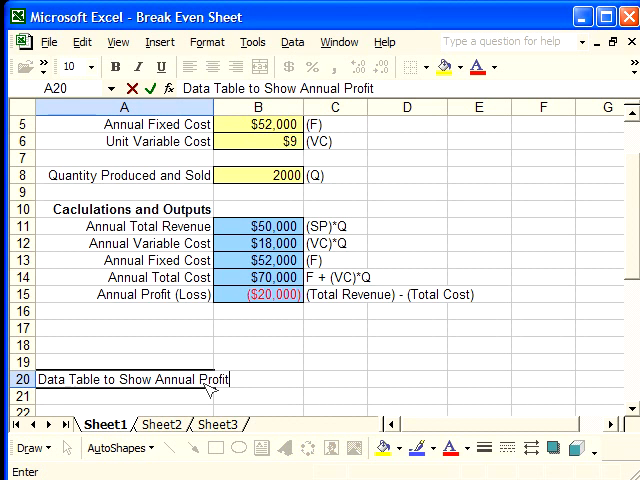
type("as a fun")
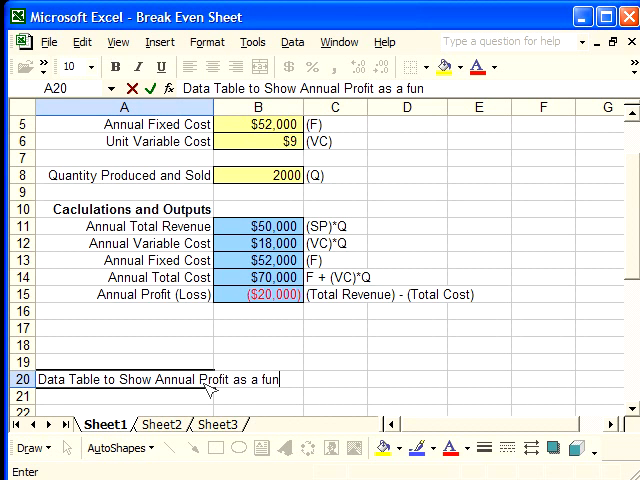
type("ction of")
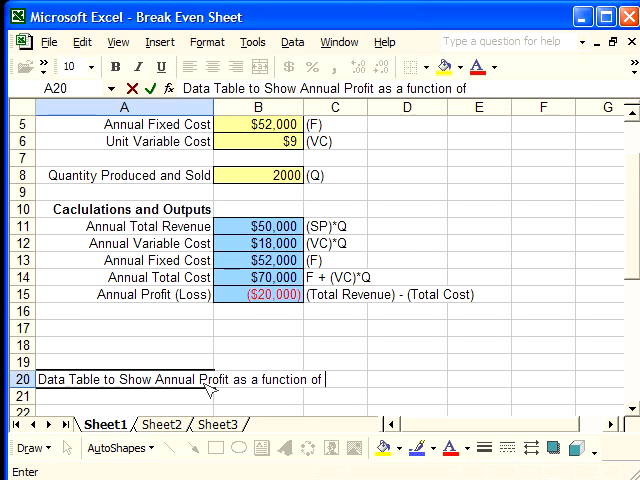
type("Q")
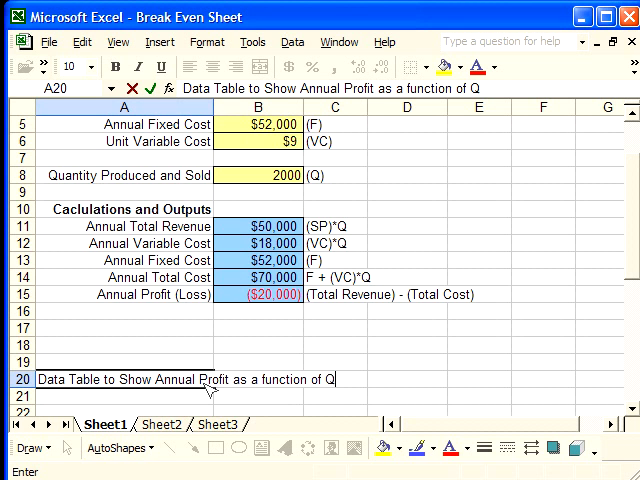
type("Product")
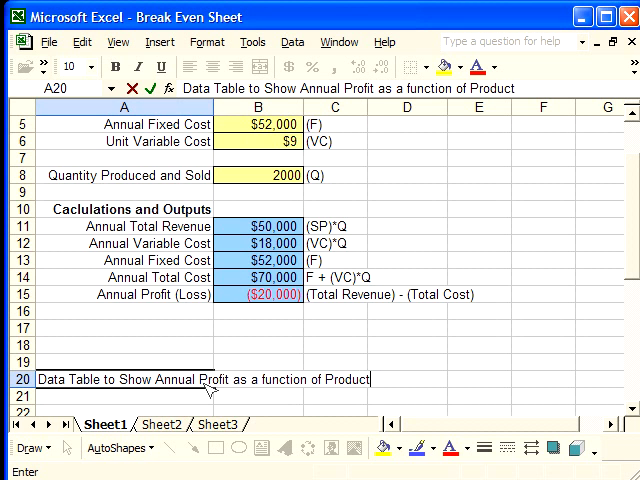
type("on Quantity")
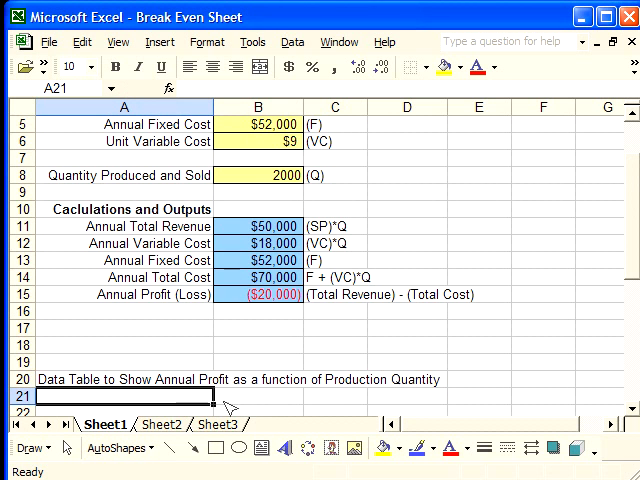
Label A21 'Production Quantity' and B21 'Annual Profit' as the table's column headings
scroll("down", 3)
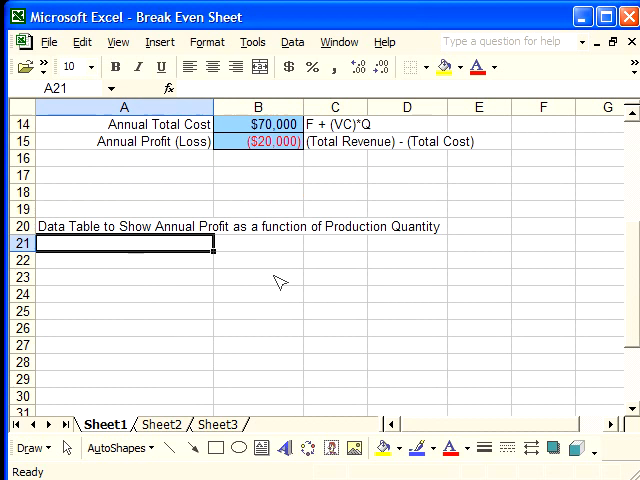
type("Production Quantity")
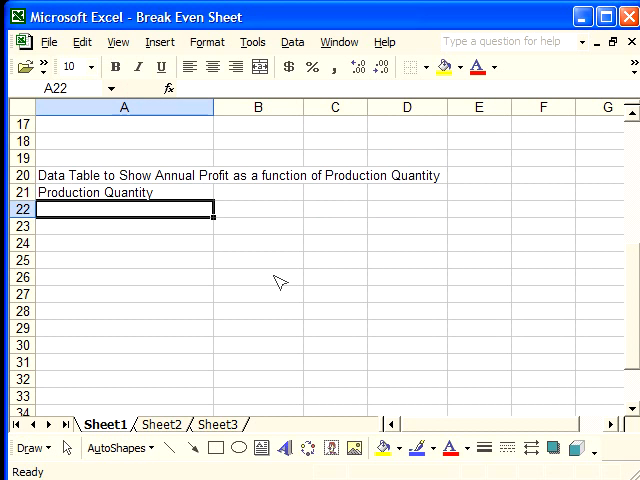
left_click(257, 192)
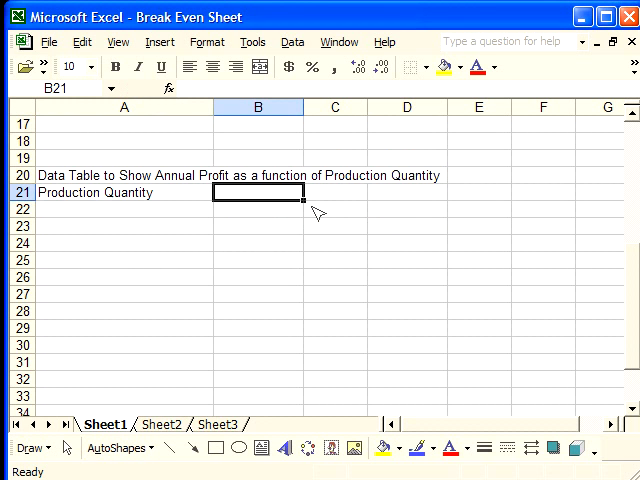
type("P")
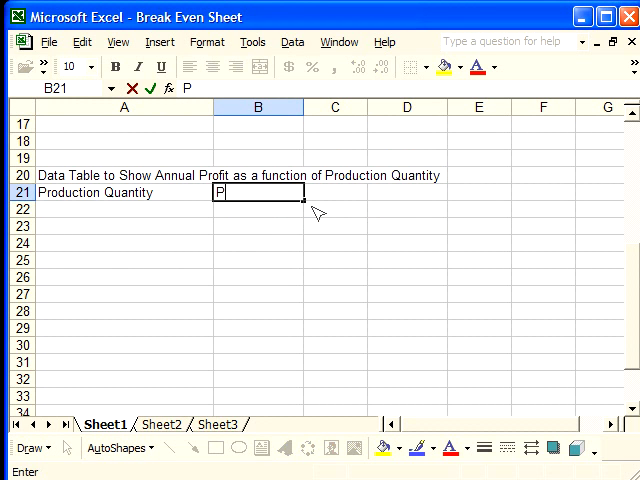
type("rofit")
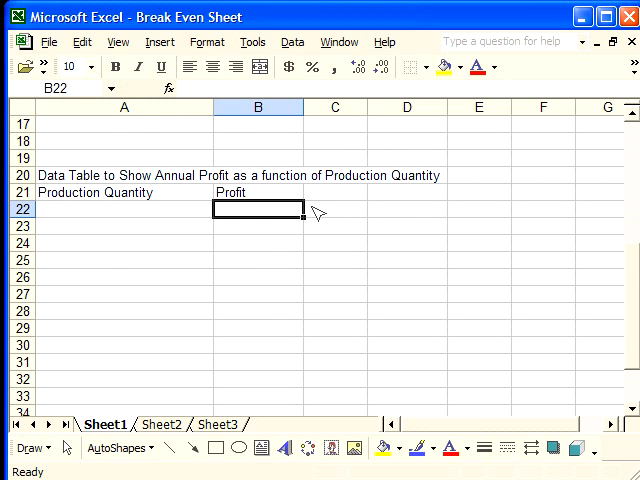
type("Annual")
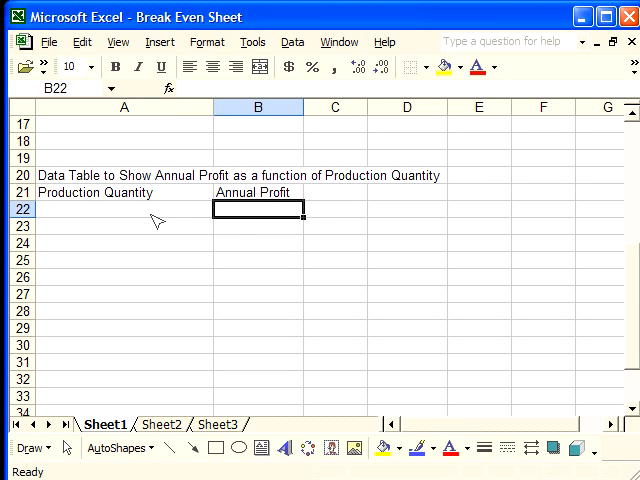
Link B22 to the annual profit result with =B15, showing ($20,000.00)
left_click(123, 209)
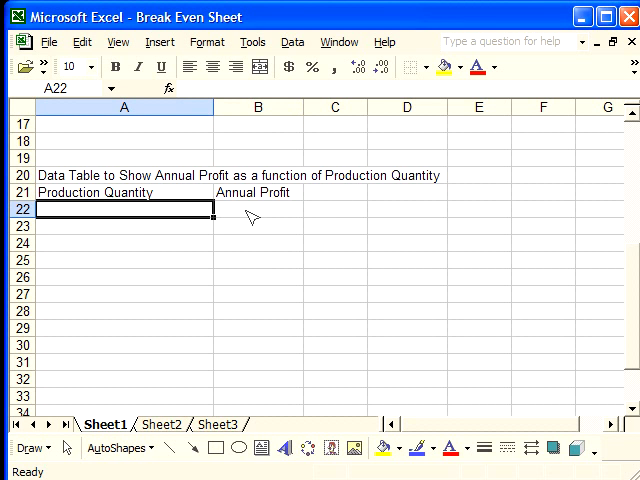
left_click(258, 209)
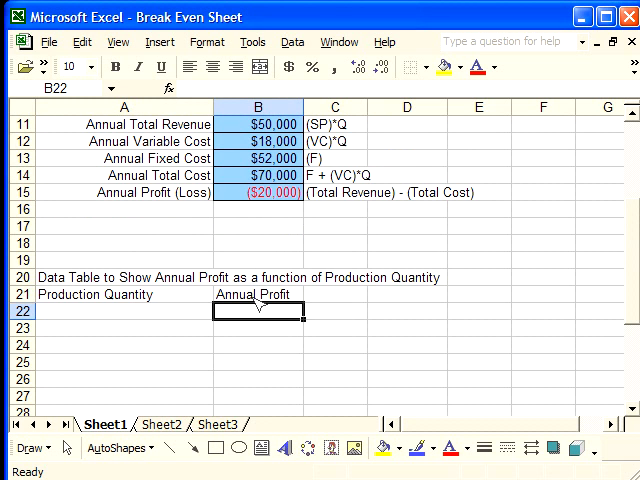
mouse_move(295, 331)
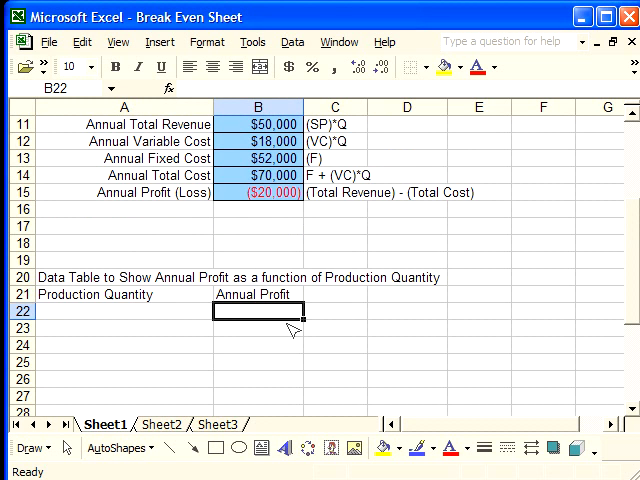
type("=")
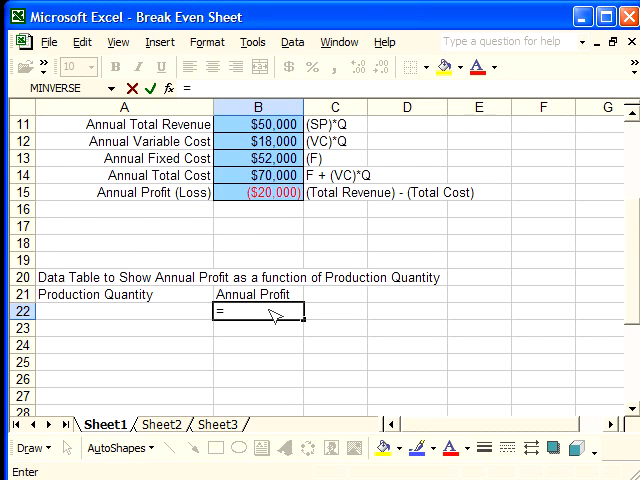
mouse_move(271, 202)
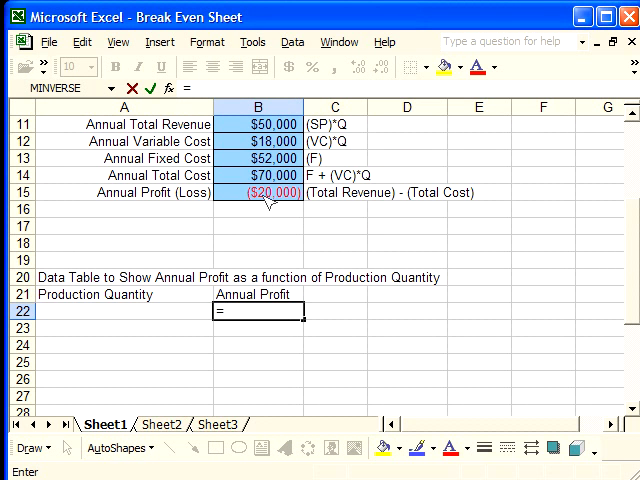
left_click(258, 192)
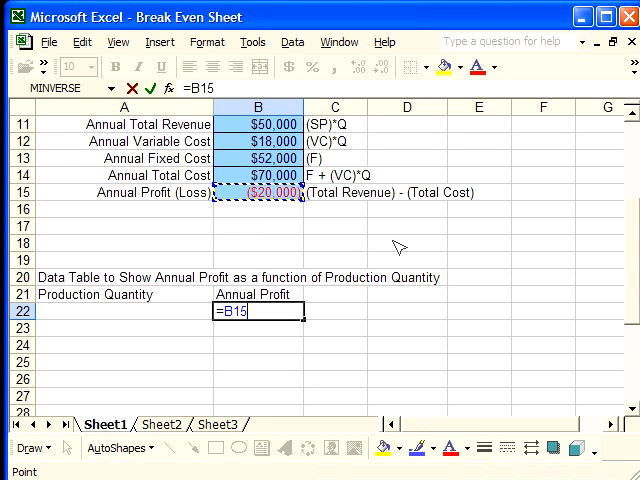
mouse_move(355, 315)
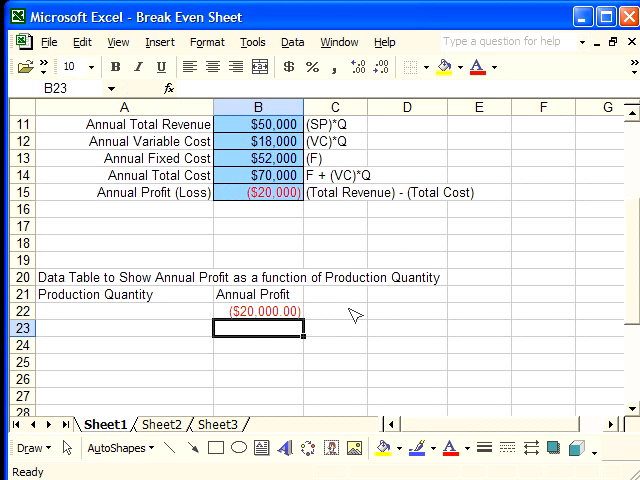
mouse_move(275, 318)
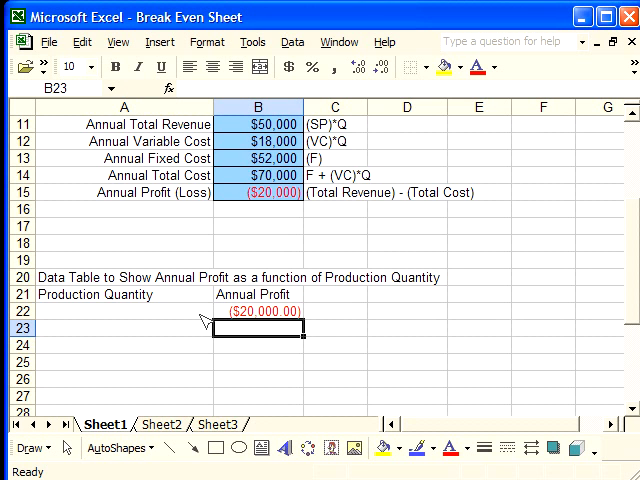
mouse_move(153, 338)
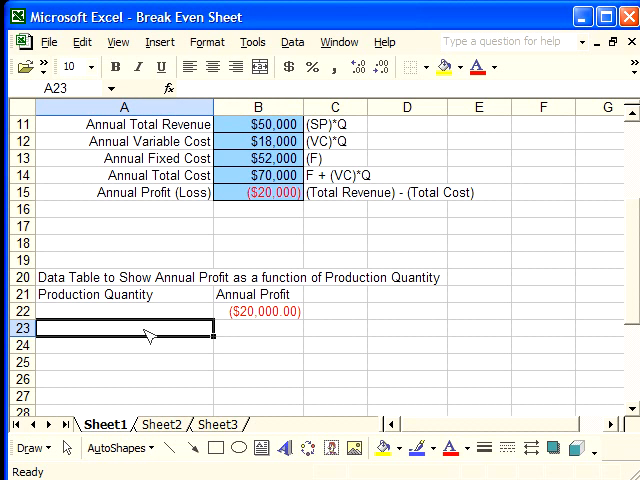
Enter quantities 0, 500 and 1000 in A23:A25 to seed the series
type("0")
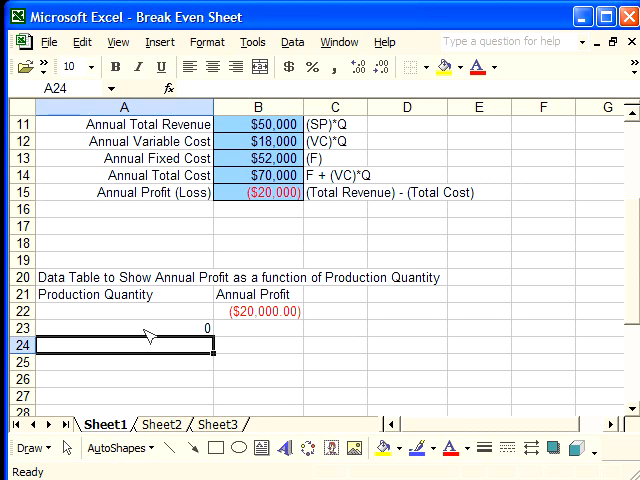
type("500")
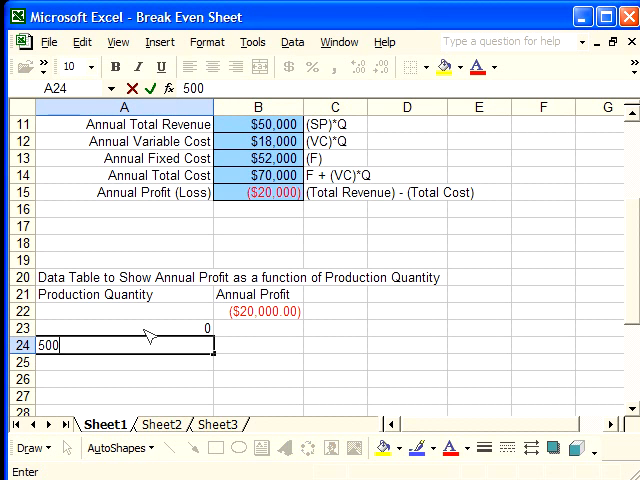
type("1")
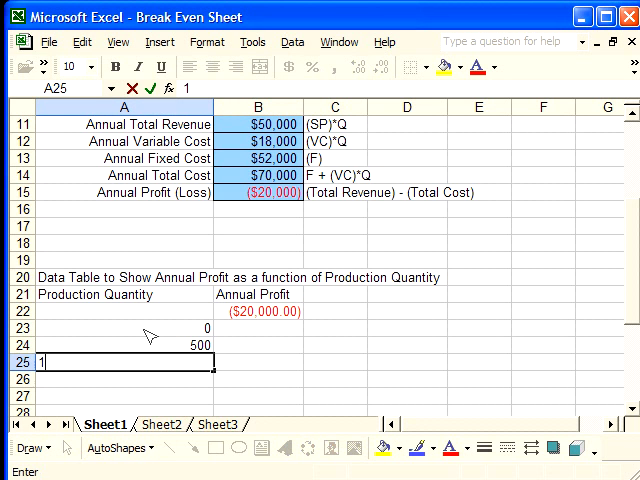
type("1000")
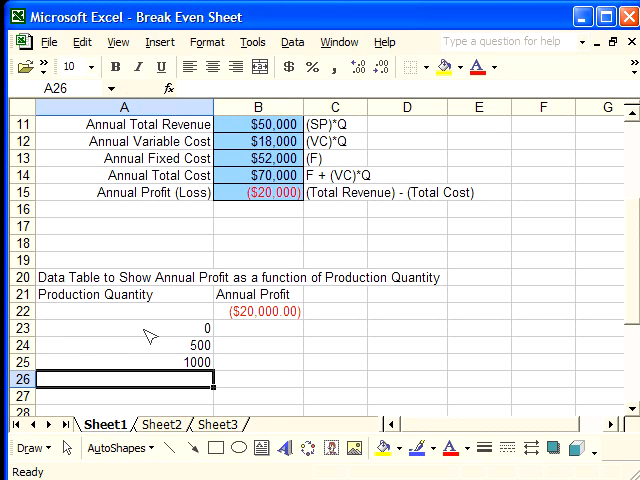
mouse_move(198, 338)
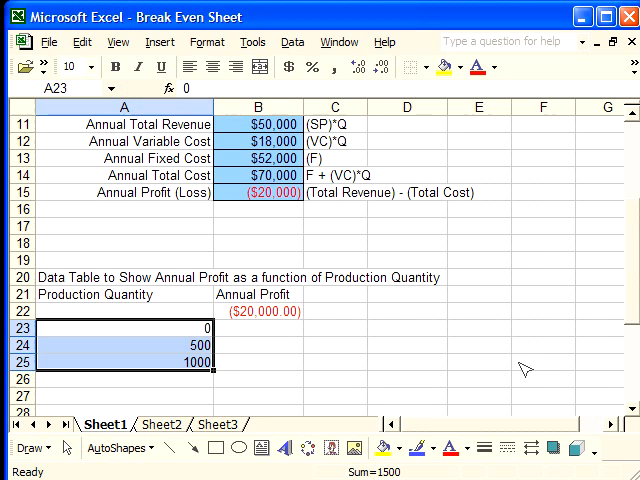
Autofill the quantity column in 500 steps from 1000 down to 7000 in A37
scroll("down", 3)
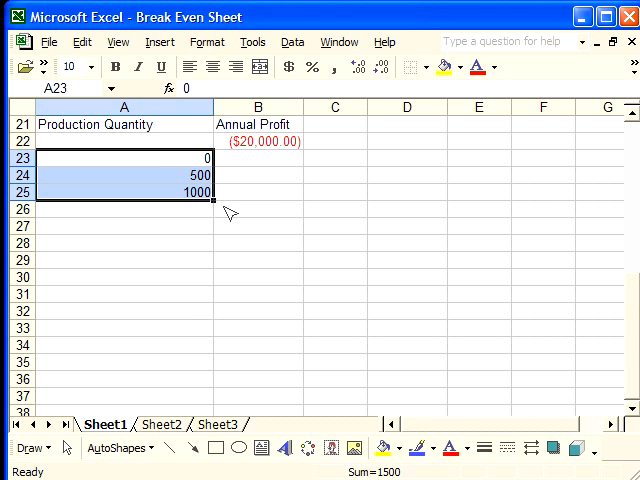
mouse_move(215, 207)
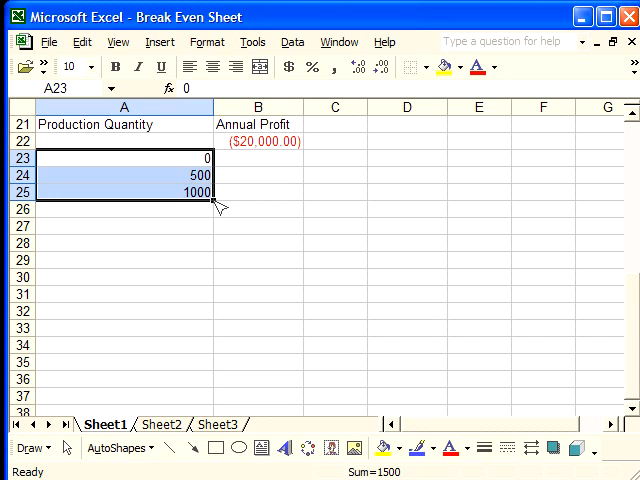
left_click_drag(218, 202, 218, 232)
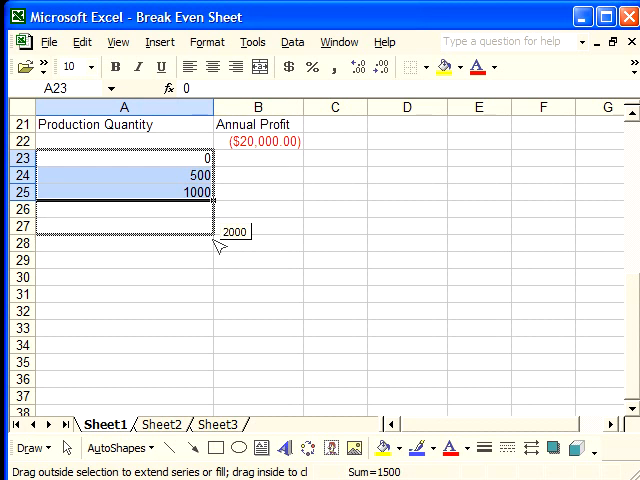
left_click_drag(210, 231, 210, 246)
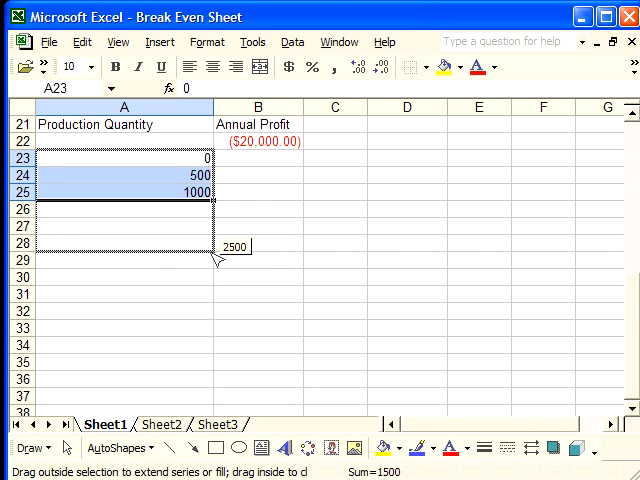
left_click_drag(200, 205, 215, 262)
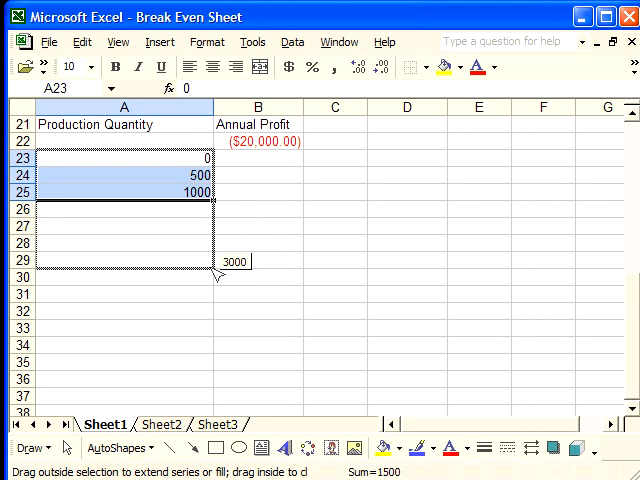
left_click_drag(210, 260, 210, 327)
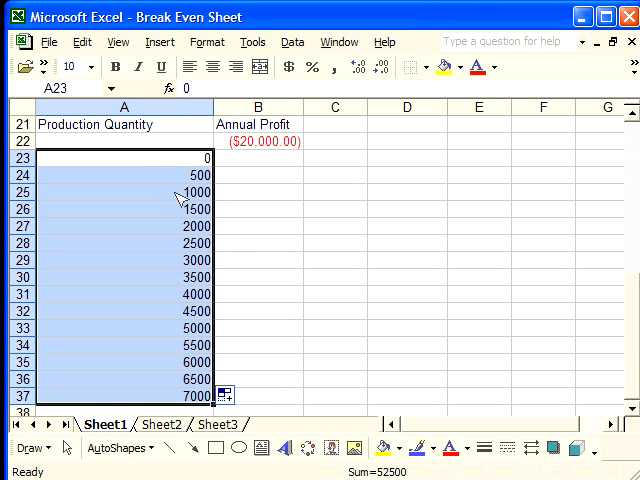
mouse_move(178, 232)
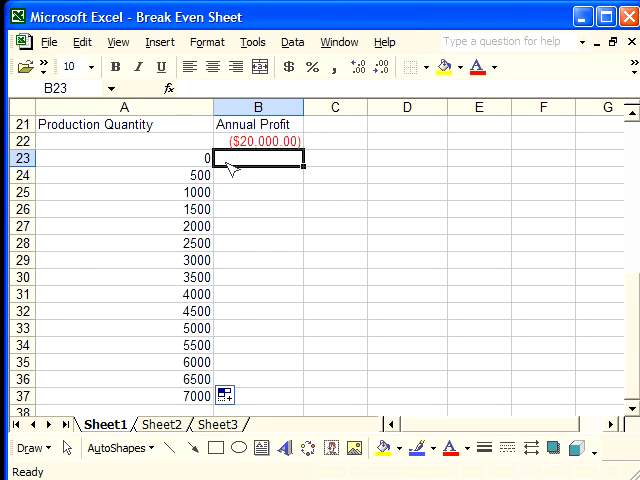
mouse_move(135, 145)
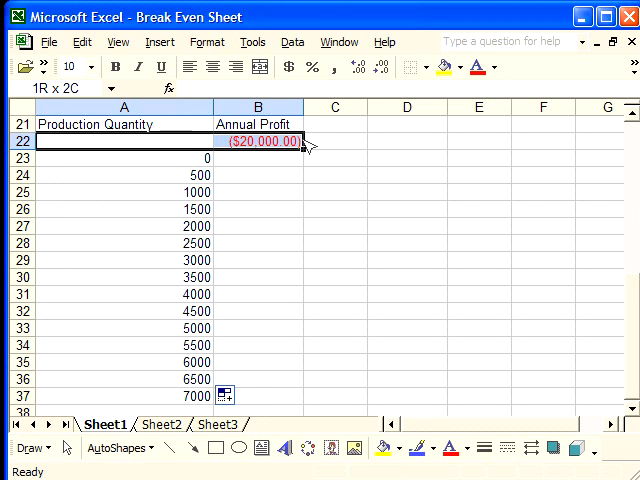
Select the data table range A22:B37 covering quantities and the profit link
left_click_drag(255, 141, 255, 174)
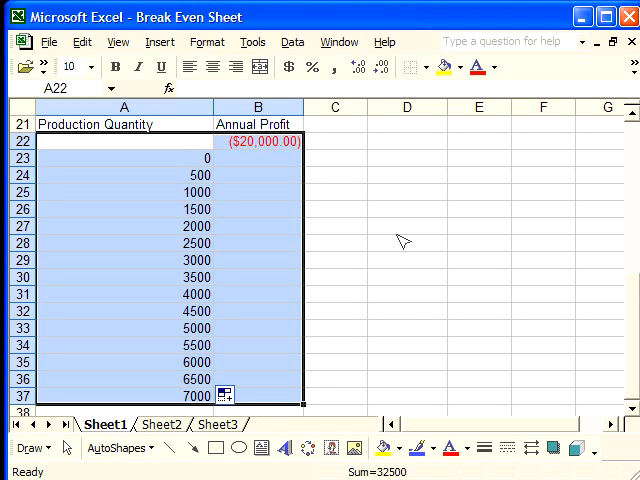
mouse_move(385, 220)
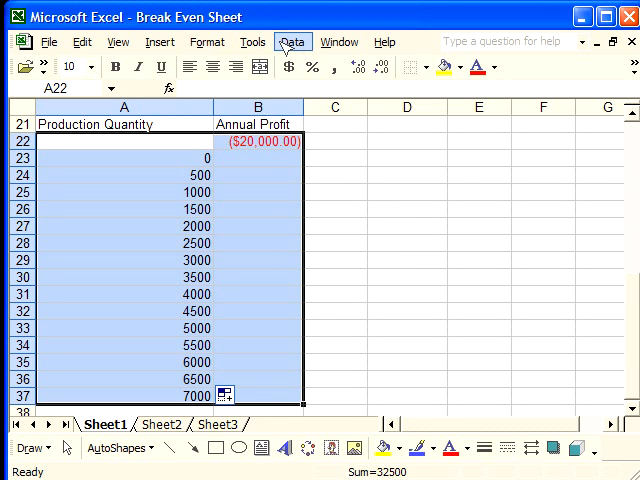
Start a Data > Table setup with $B$8, Quantity Produced and Sold, as column input cell
left_click(292, 41)
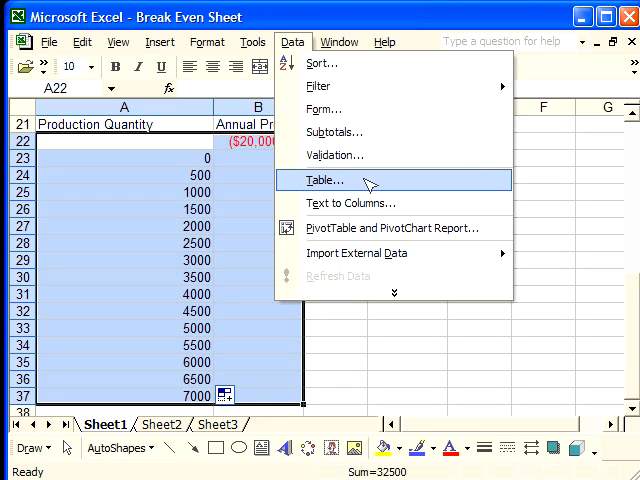
left_click(322, 180)
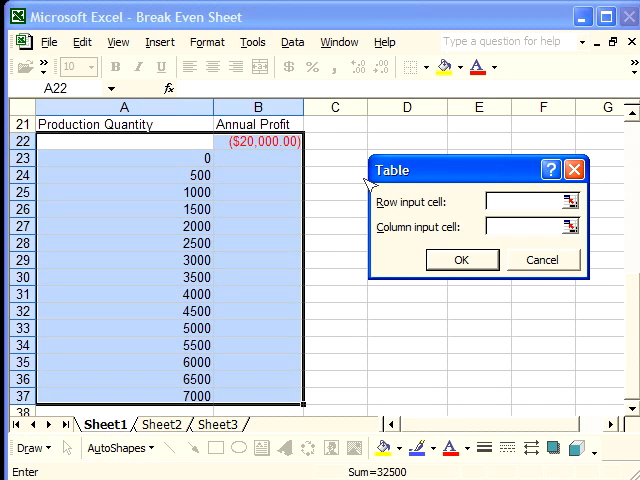
mouse_move(420, 183)
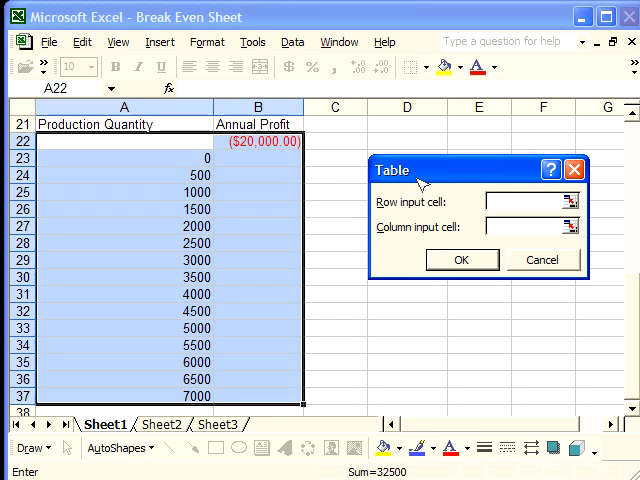
mouse_move(513, 233)
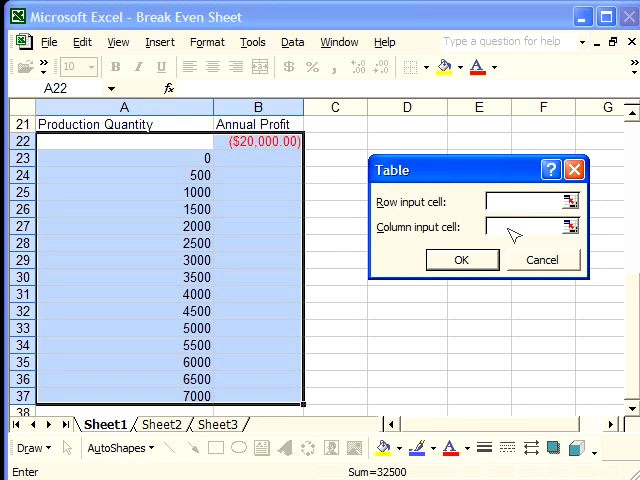
mouse_move(350, 205)
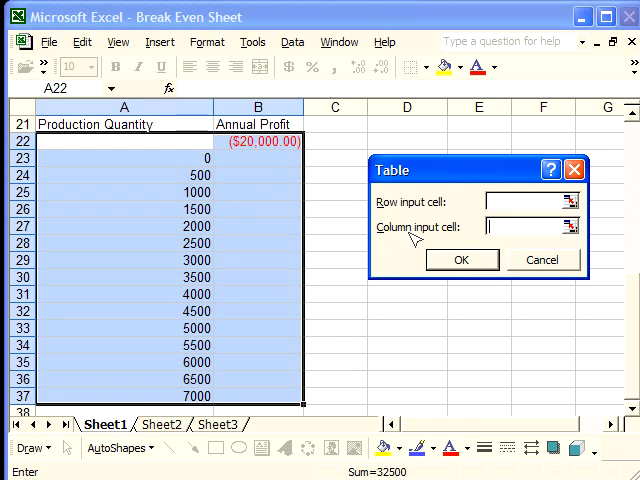
mouse_move(175, 198)
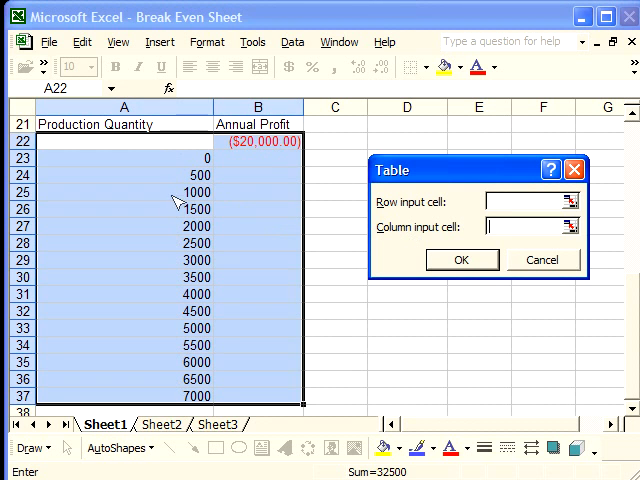
mouse_move(185, 291)
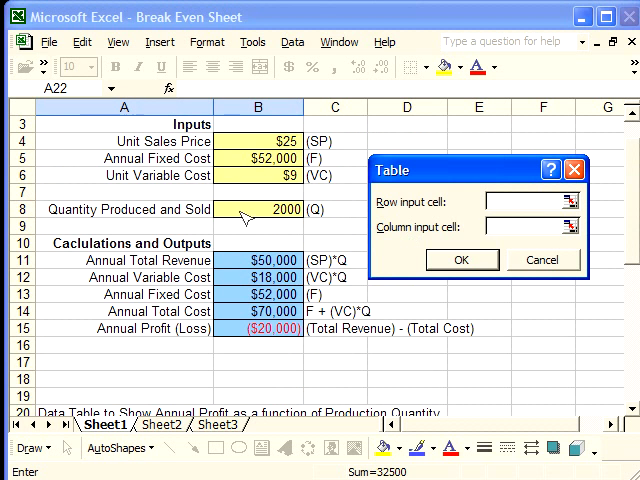
left_click(245, 210)
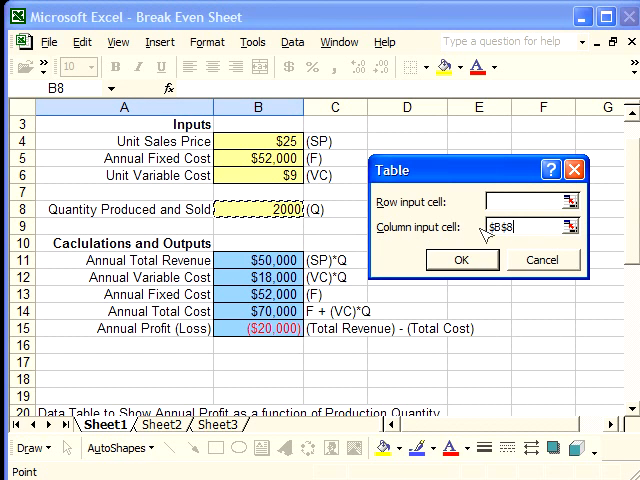
mouse_move(402, 257)
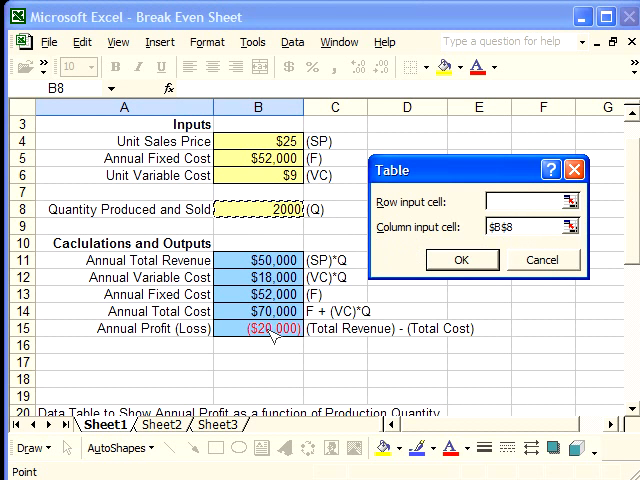
scroll("down", 3)
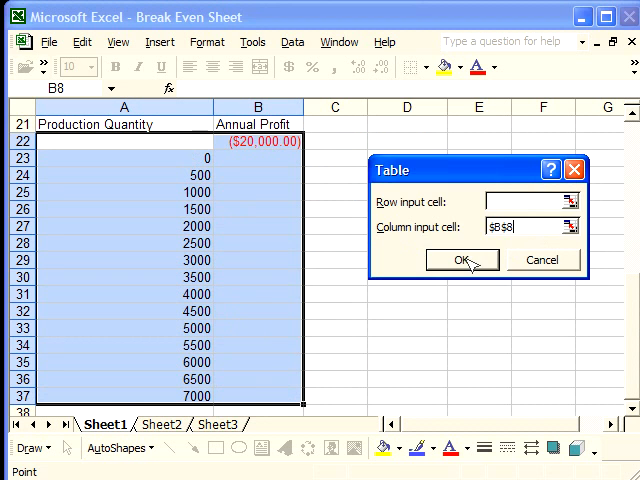
Generate the table so profits run from ($52,000.00) at 0 to $60,000.00 at 7000
left_click(461, 259)
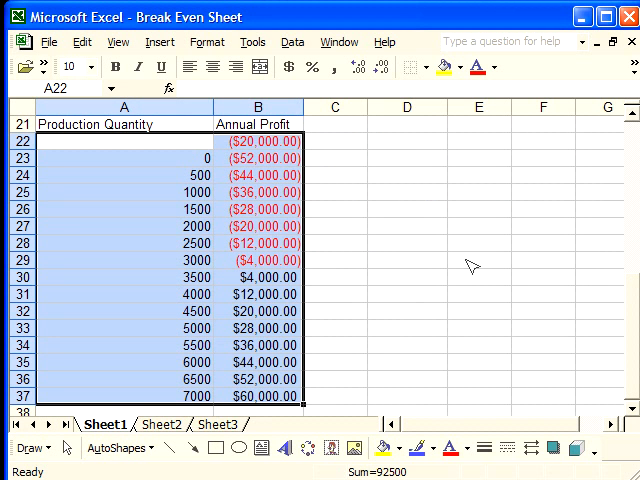
mouse_move(277, 145)
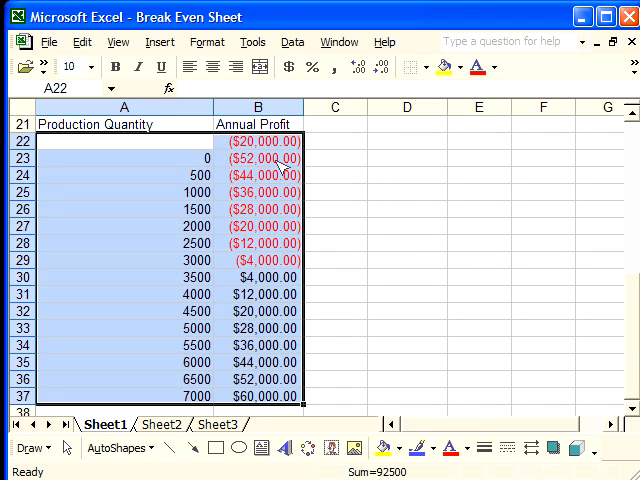
mouse_move(285, 375)
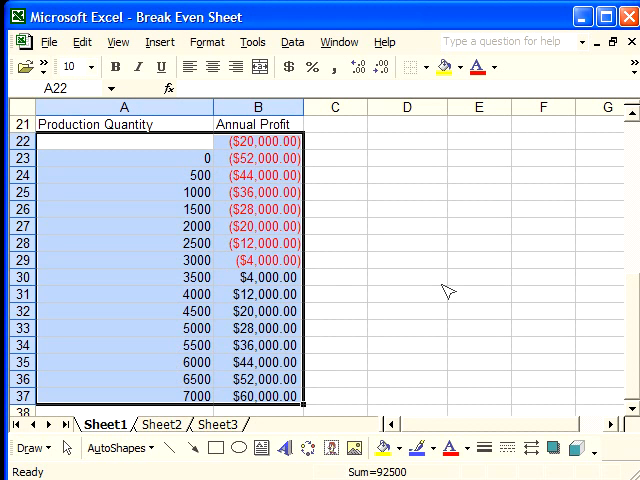
left_click(405, 277)
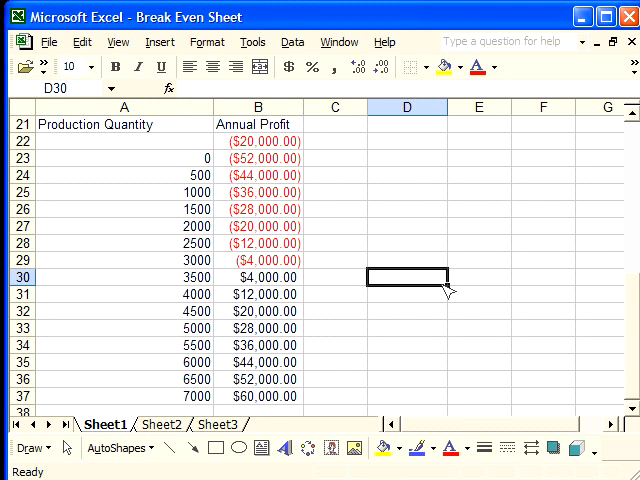